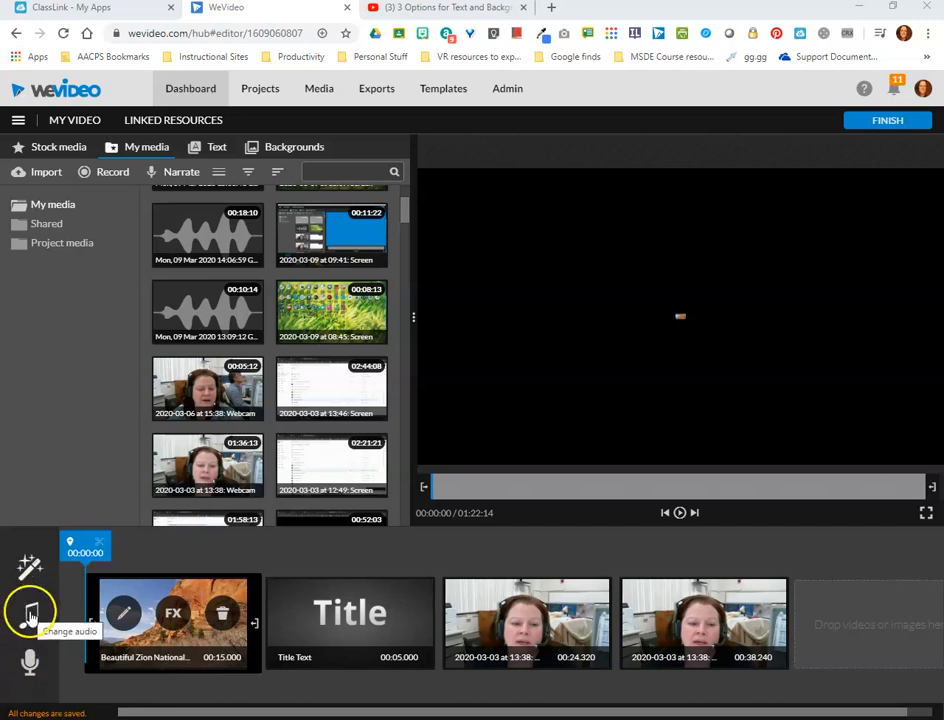
{"action": "mouse_move", "coordinate": [30, 616]}
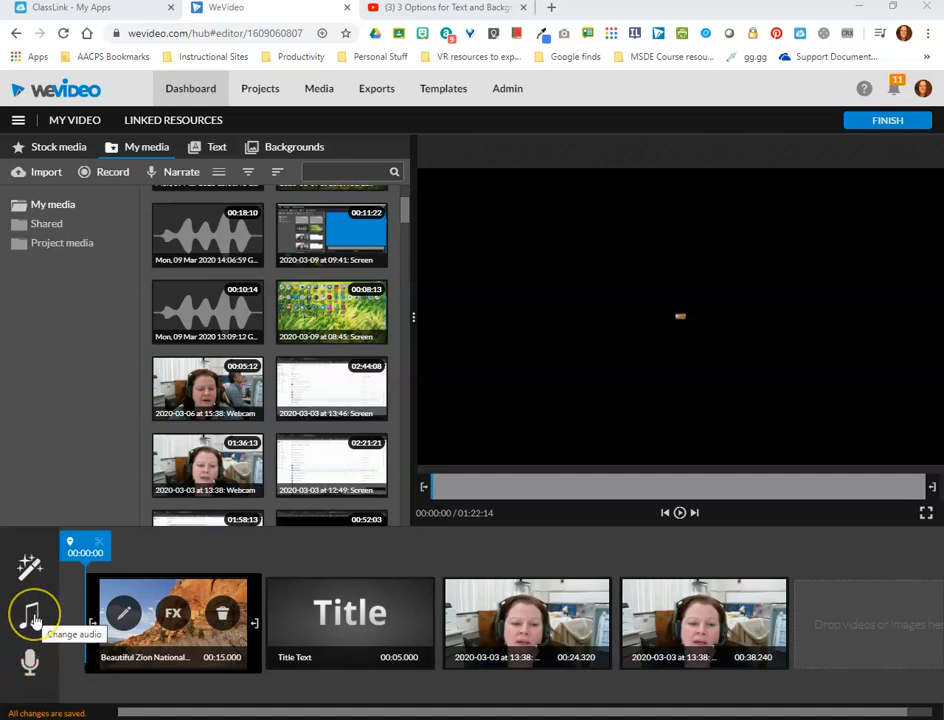
{"action": "mouse_move", "coordinate": [30, 660]}
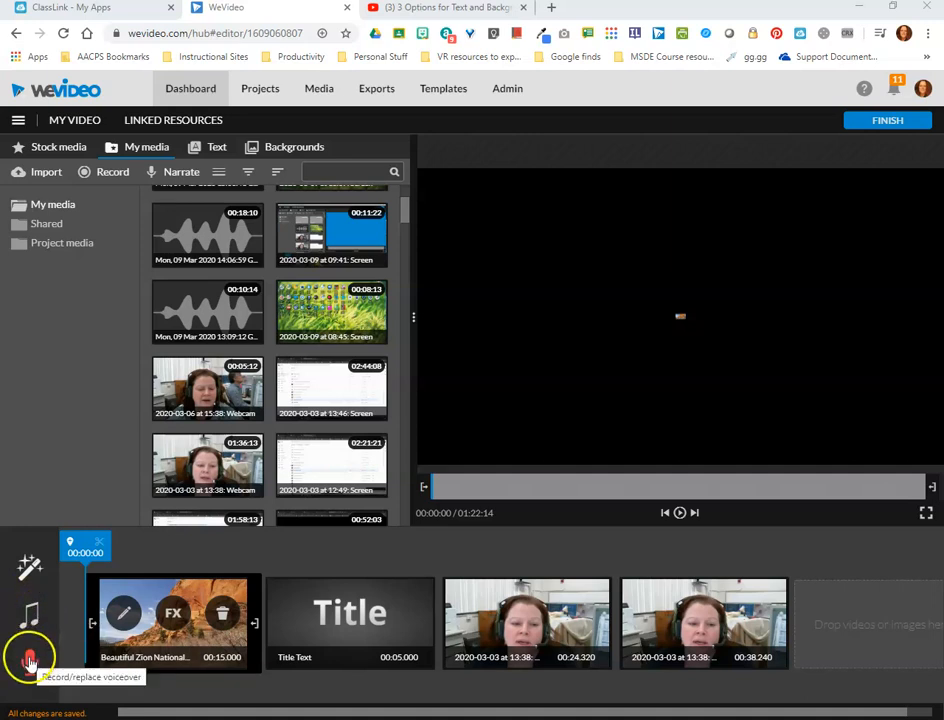
{"action": "mouse_move", "coordinate": [30, 618]}
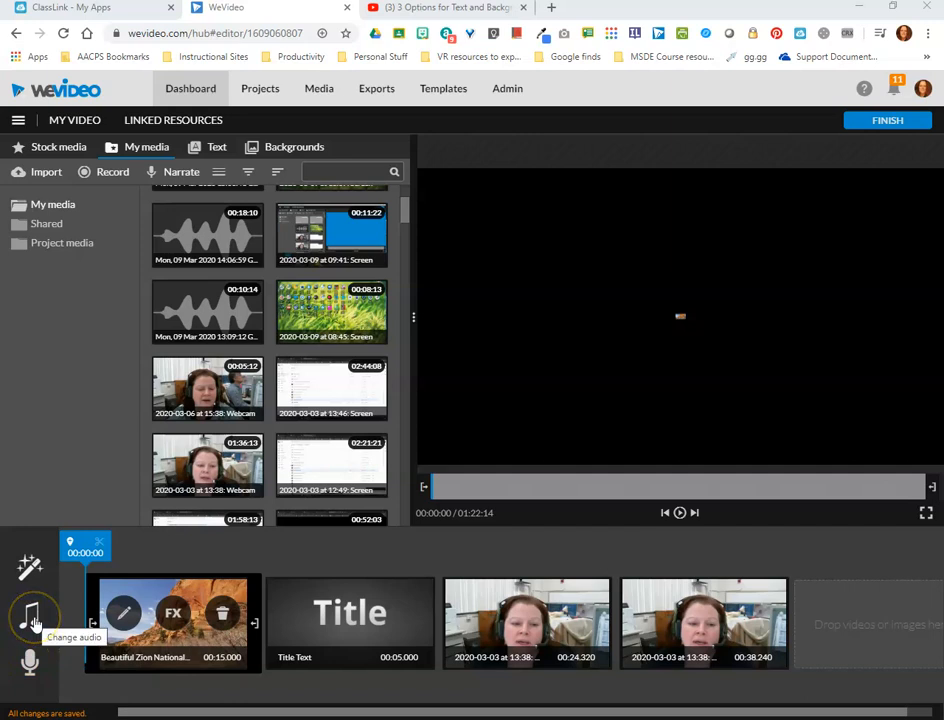
Browse the music and sound effects library and preview the Hard Day track
{"action": "left_click", "coordinate": [30, 616]}
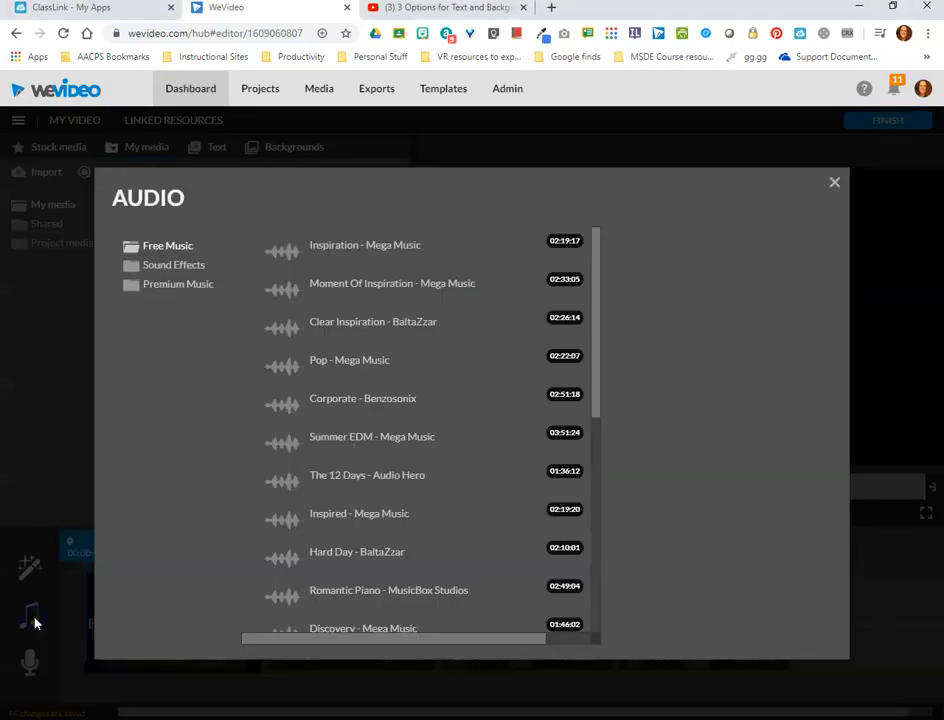
{"action": "left_click", "coordinate": [356, 552]}
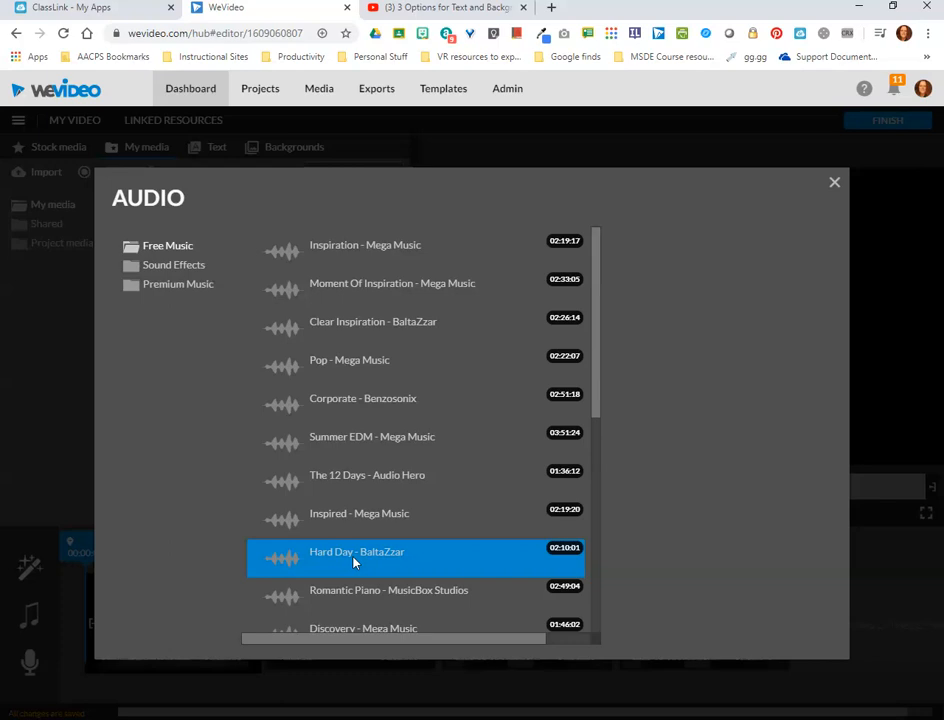
{"action": "left_click", "coordinate": [834, 182]}
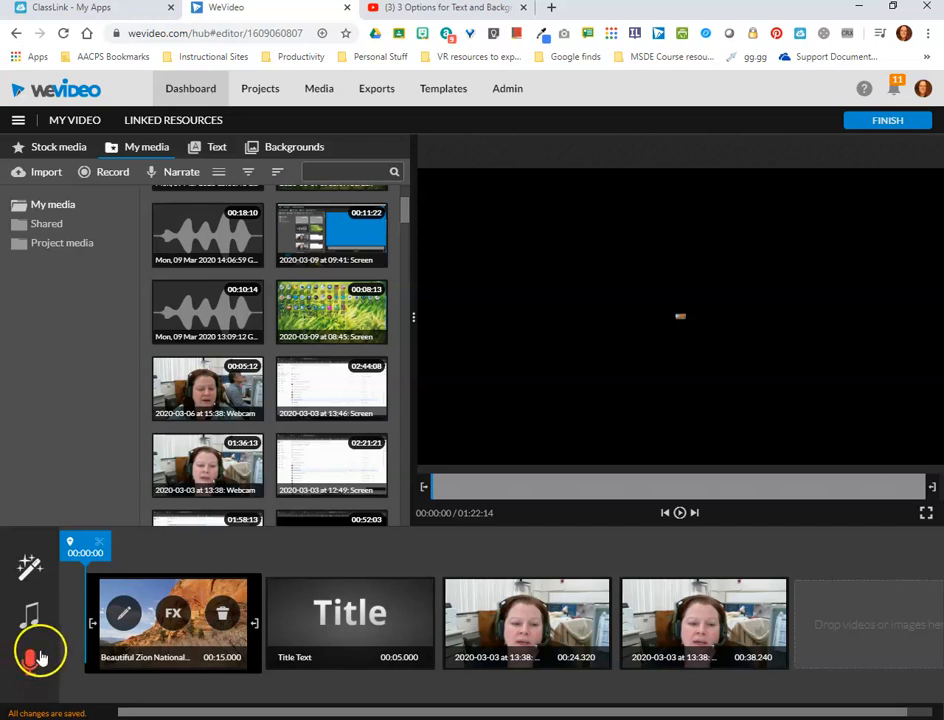
{"action": "mouse_move", "coordinate": [30, 660]}
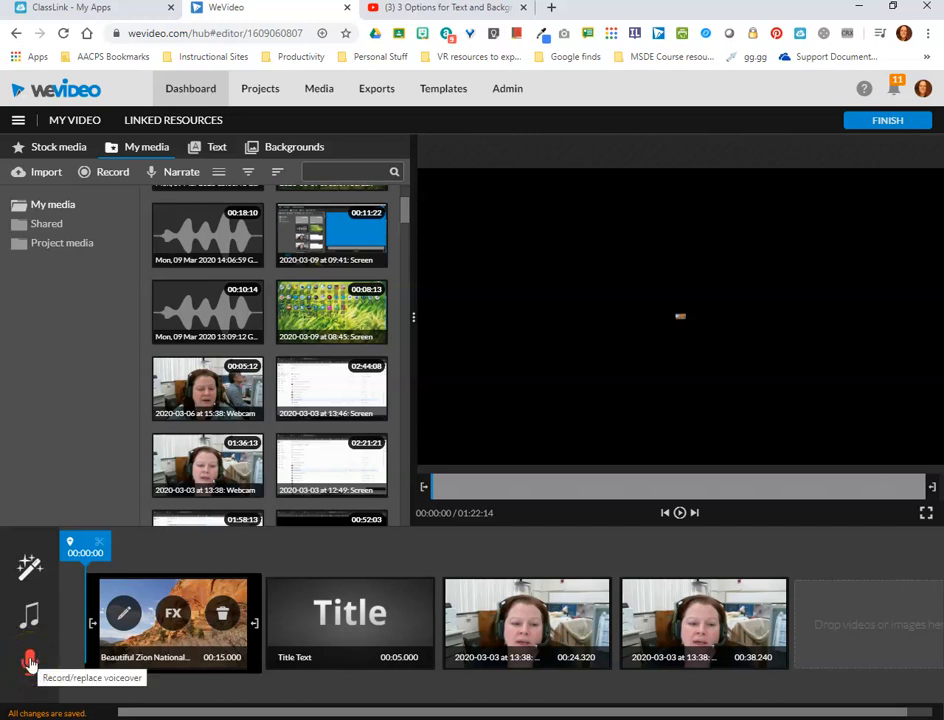
Start a voiceover recording and allow the browser to use the microphone
{"action": "left_click", "coordinate": [30, 664]}
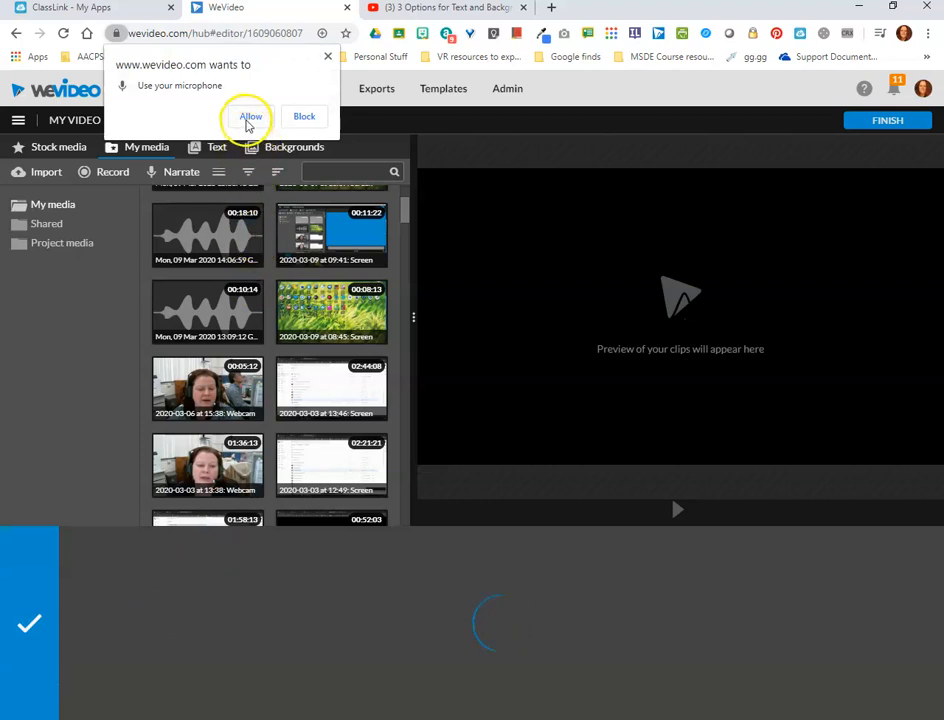
{"action": "left_click", "coordinate": [250, 116]}
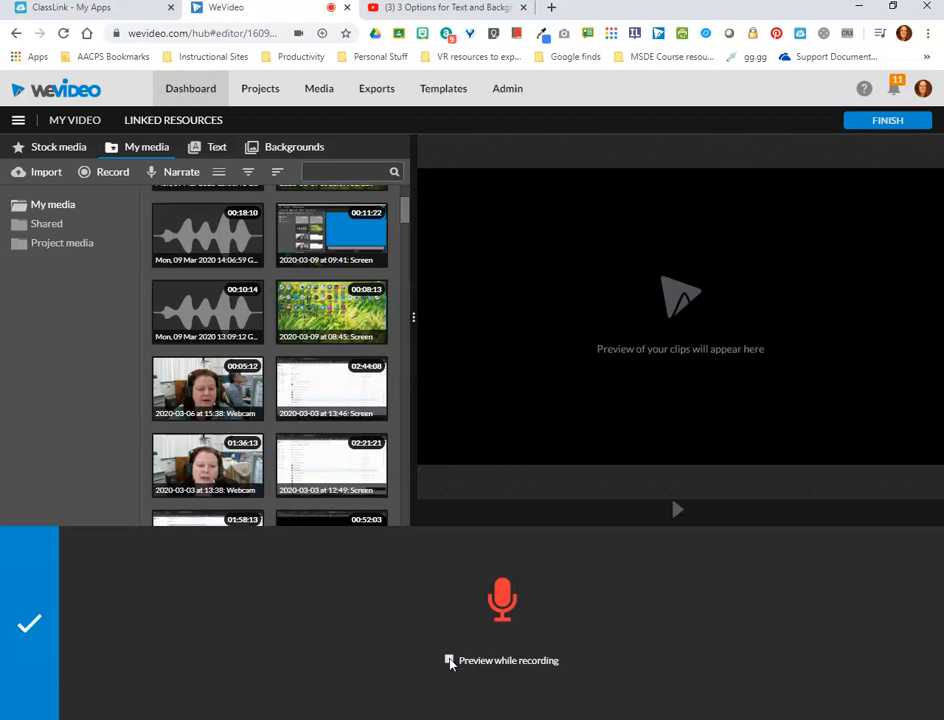
Enable Preview while recording with audio muted and start recording the narration
{"action": "left_click", "coordinate": [502, 600]}
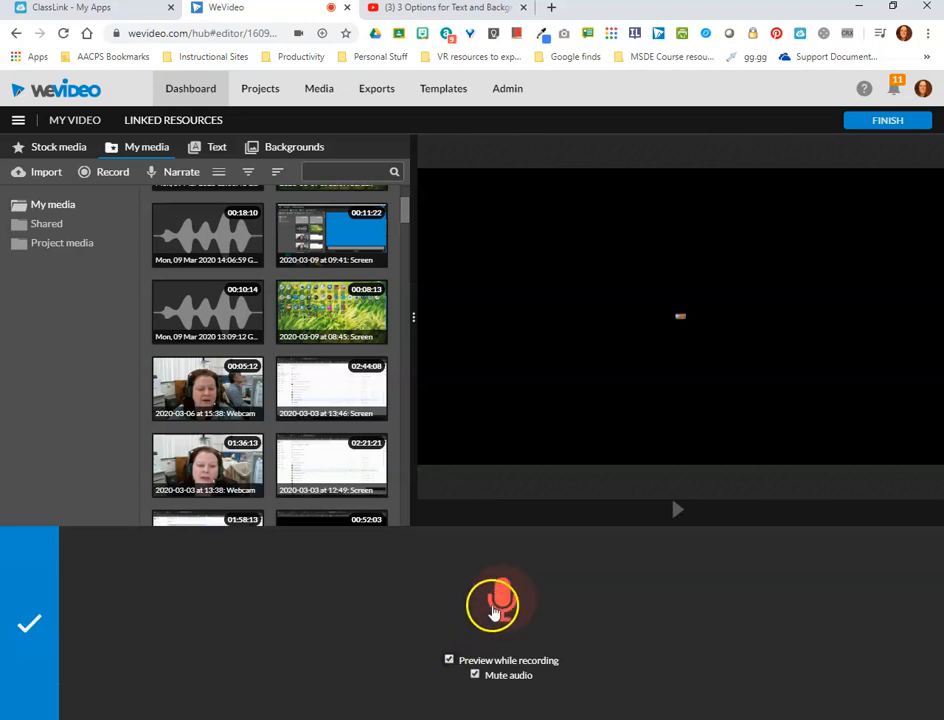
{"action": "left_click", "coordinate": [492, 604]}
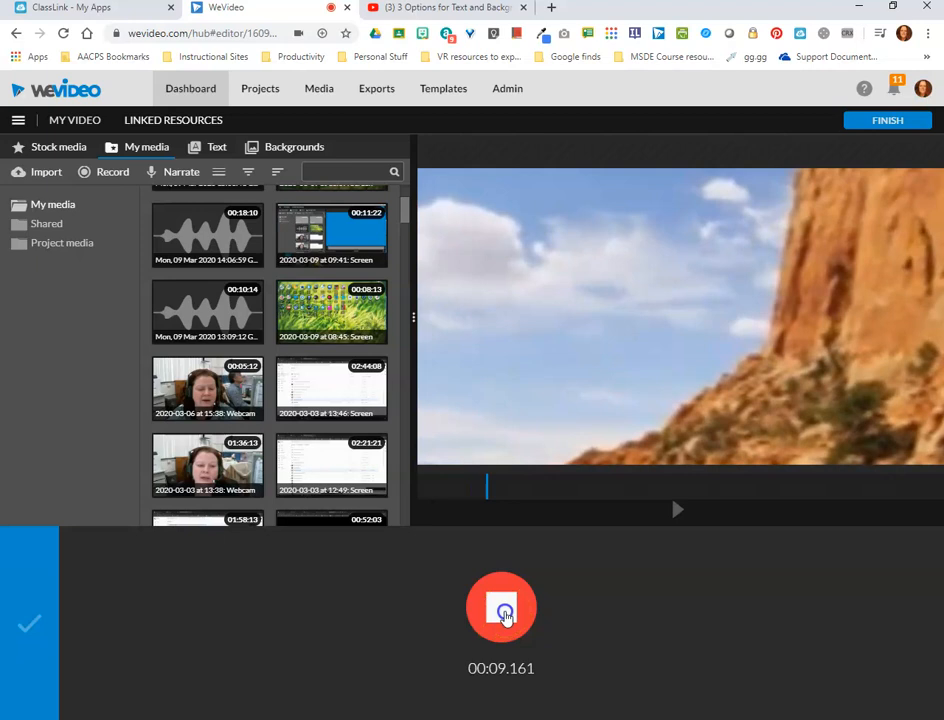
Stop the roughly 9.5-second narration and save it to the project with Done
{"action": "left_click", "coordinate": [500, 608]}
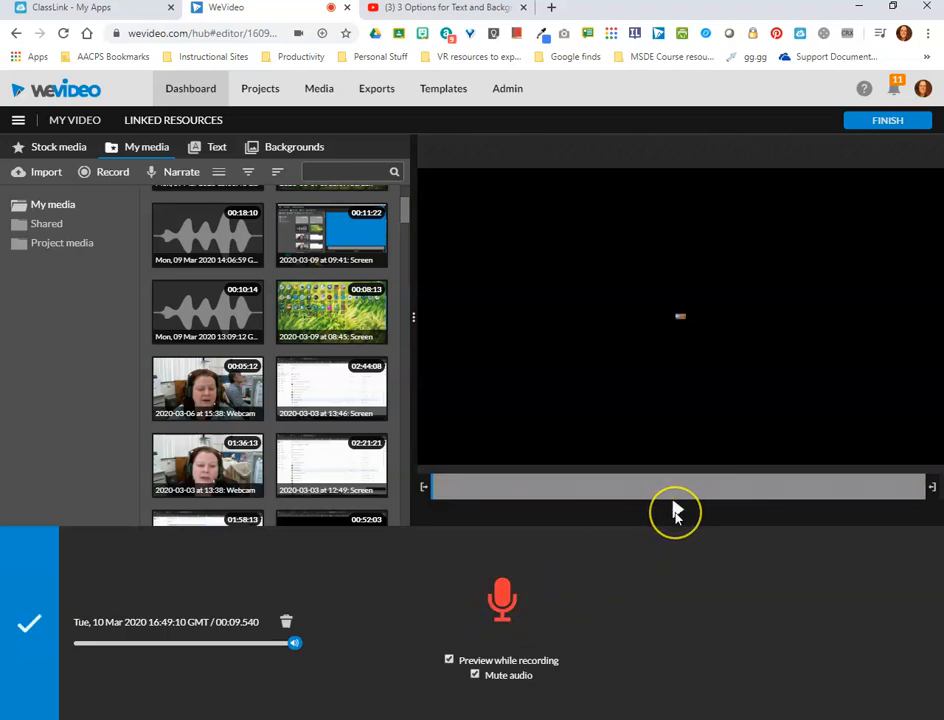
{"action": "mouse_move", "coordinate": [678, 516]}
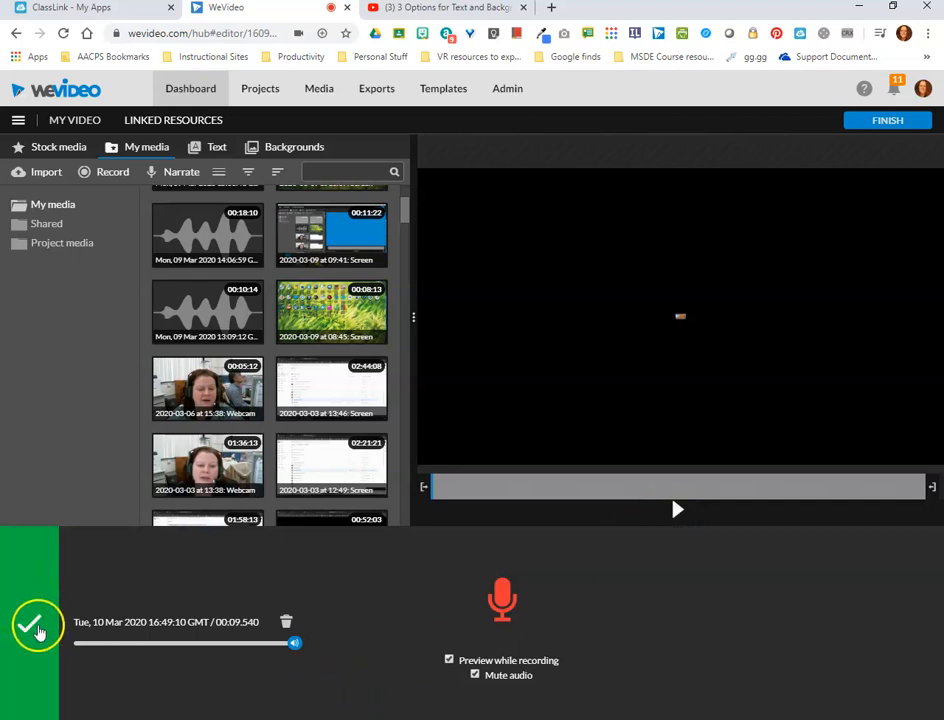
{"action": "mouse_move", "coordinate": [30, 622]}
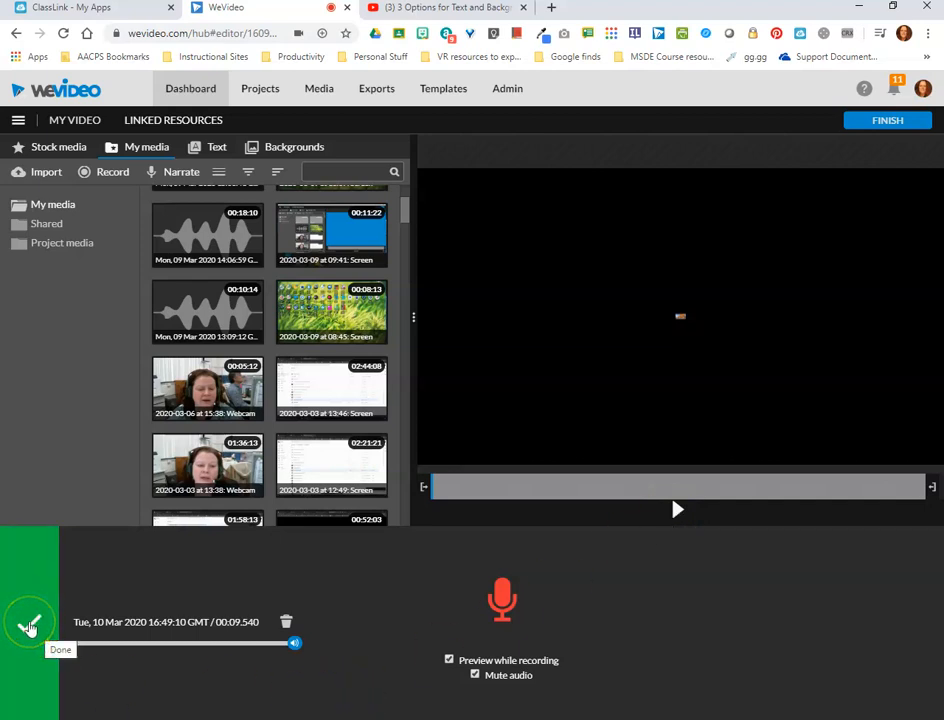
{"action": "left_click", "coordinate": [28, 622]}
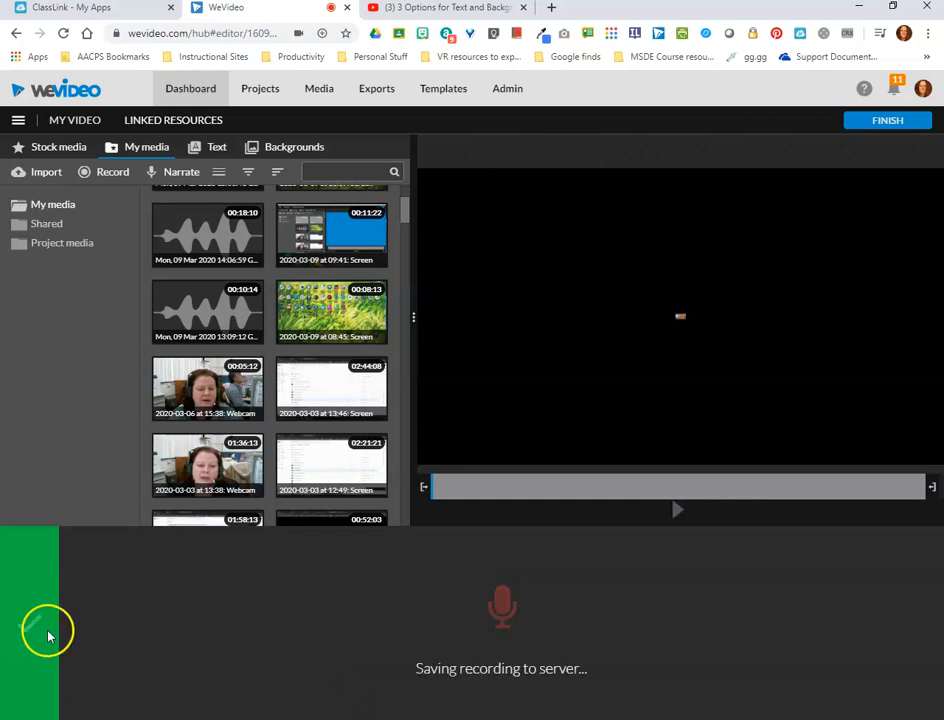